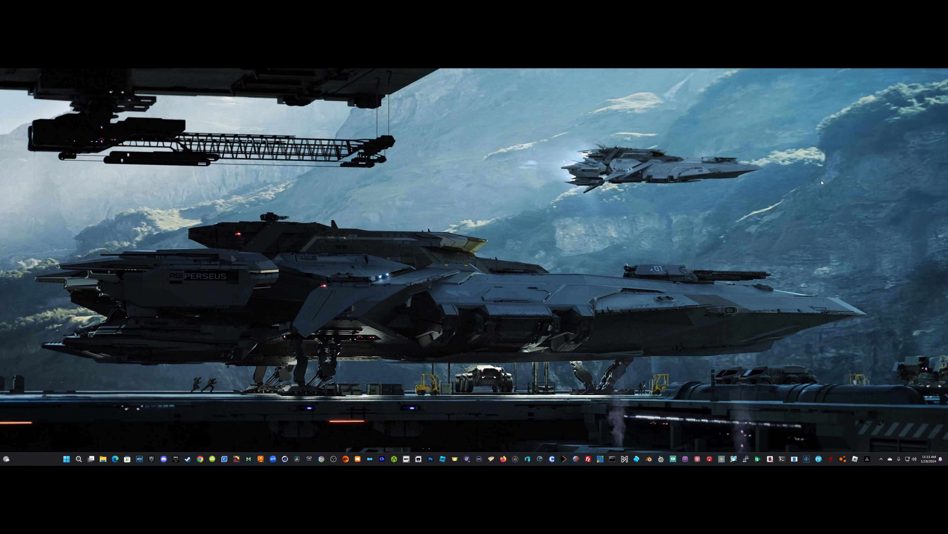
{"action": "mouse_move", "coordinate": [794, 342]}
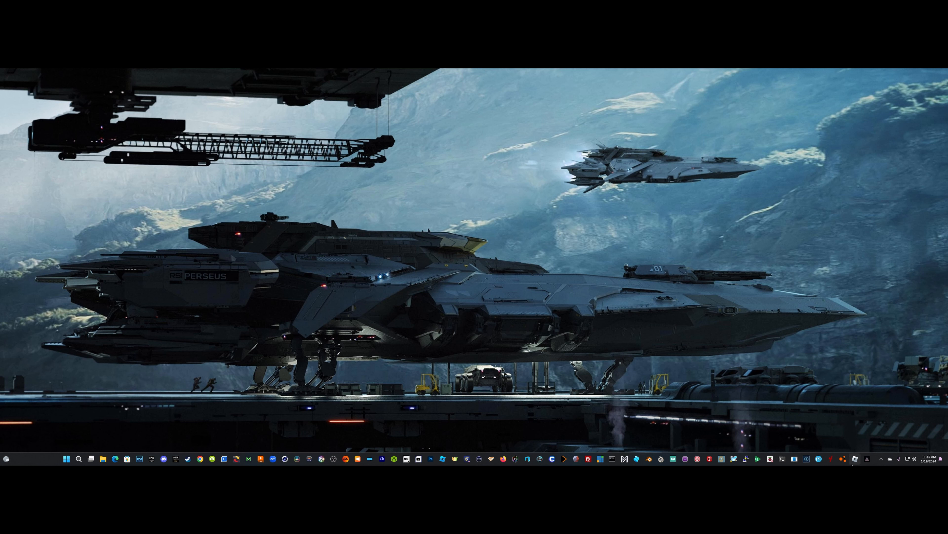
{"action": "mouse_move", "coordinate": [840, 458]}
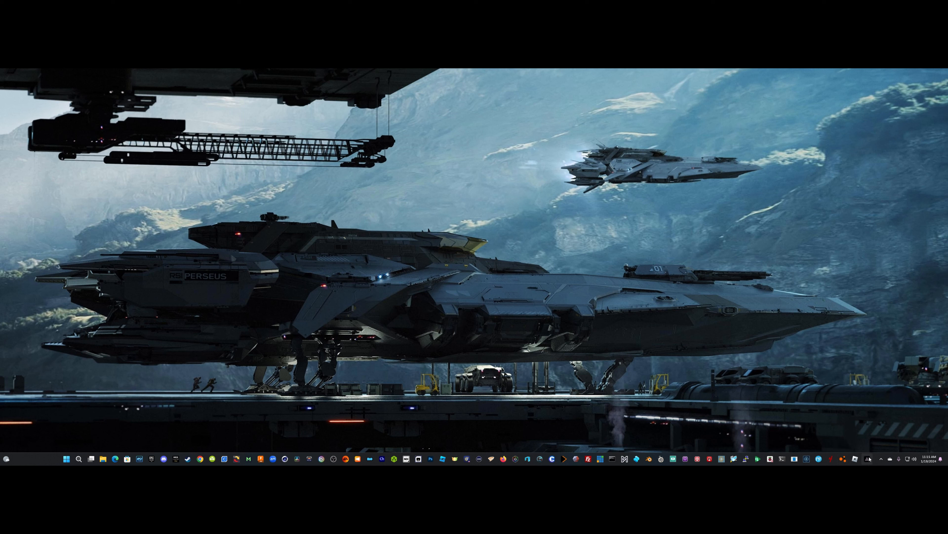
{"action": "mouse_move", "coordinate": [715, 359]}
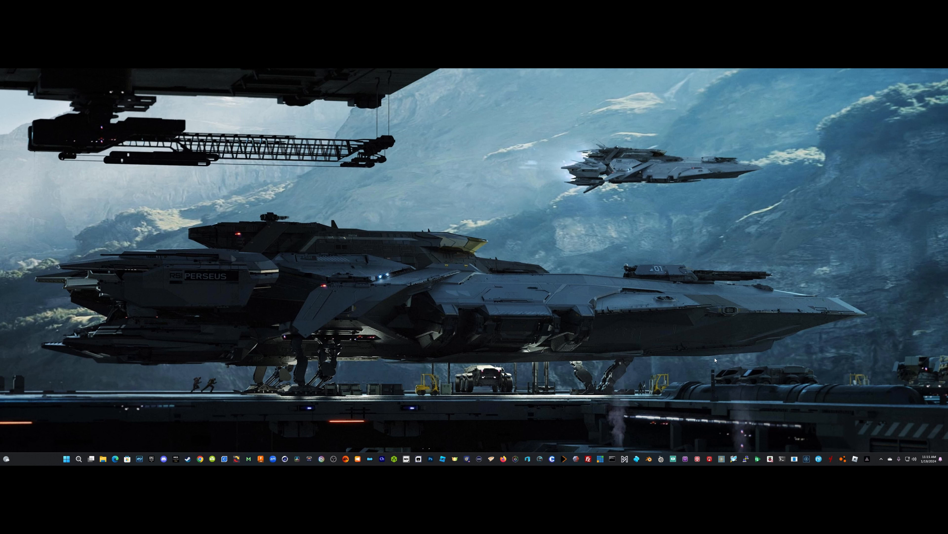
{"action": "mouse_move", "coordinate": [715, 359]}
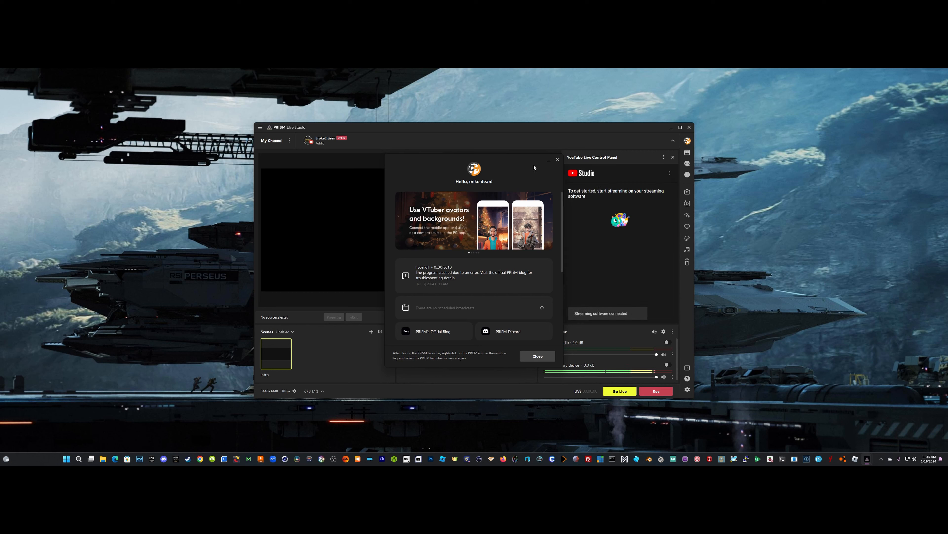
- Dismiss the welcome notice and the safe-mode startup prompt
{"action": "left_click", "coordinate": [536, 356]}
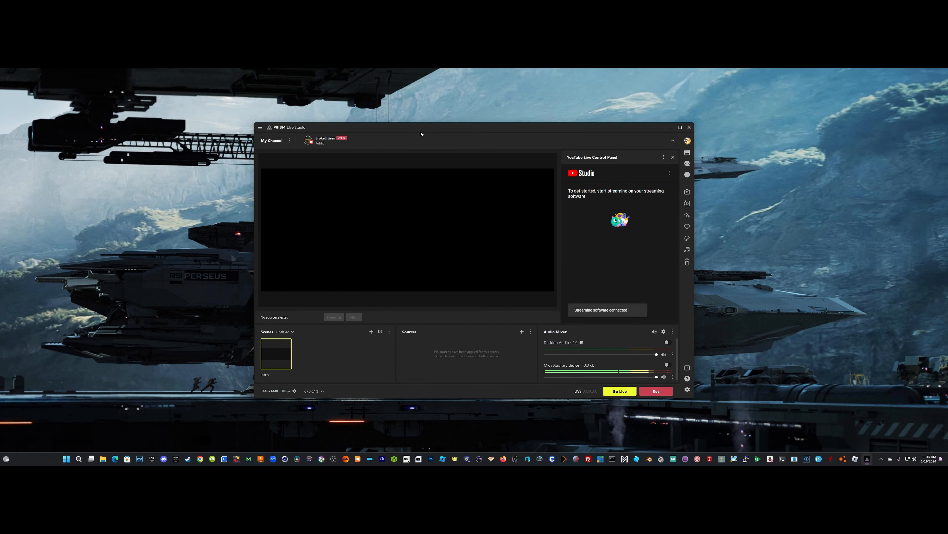
{"action": "mouse_move", "coordinate": [381, 292]}
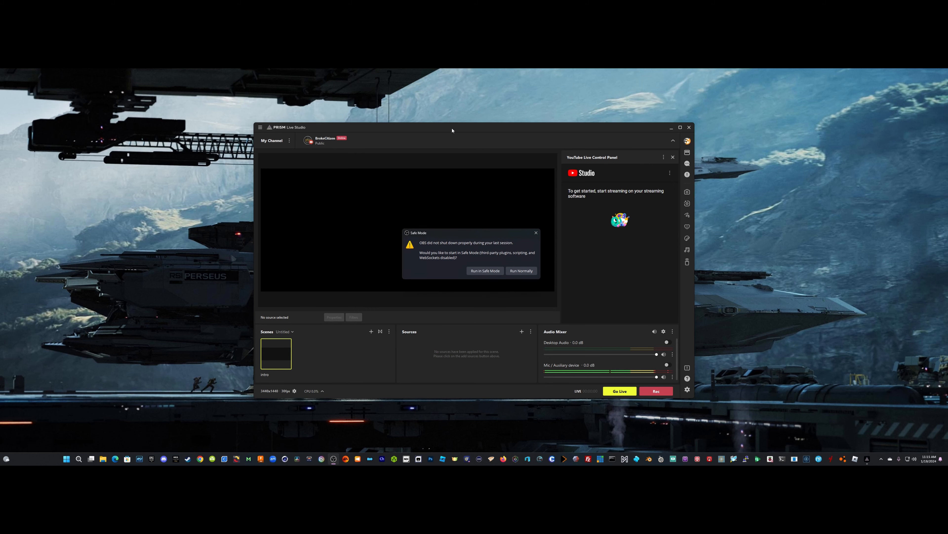
{"action": "left_click", "coordinate": [522, 271]}
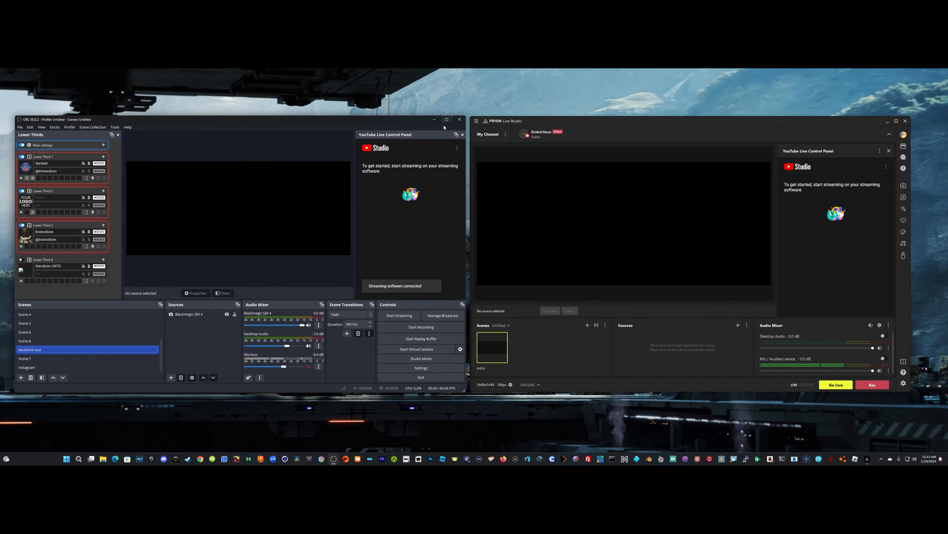
{"action": "left_click", "coordinate": [477, 121]}
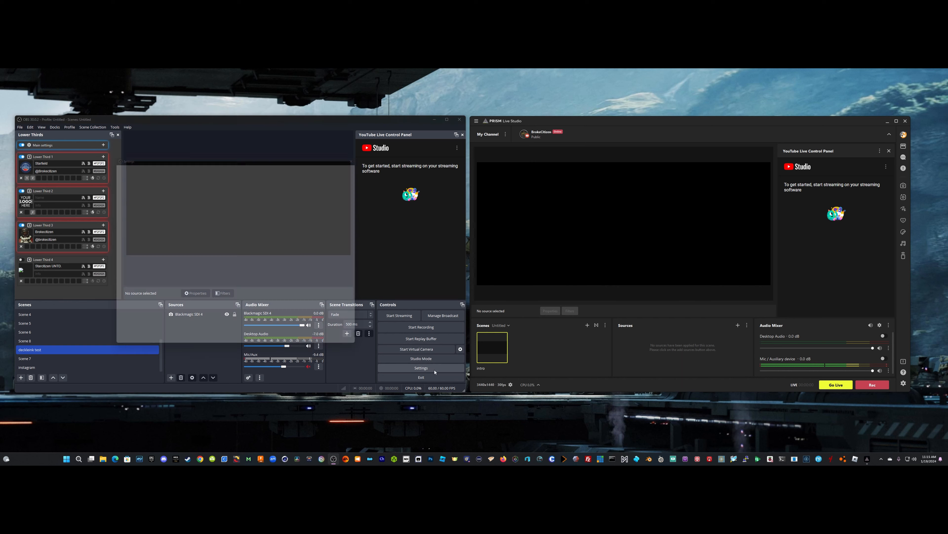
{"action": "left_click", "coordinate": [421, 368]}
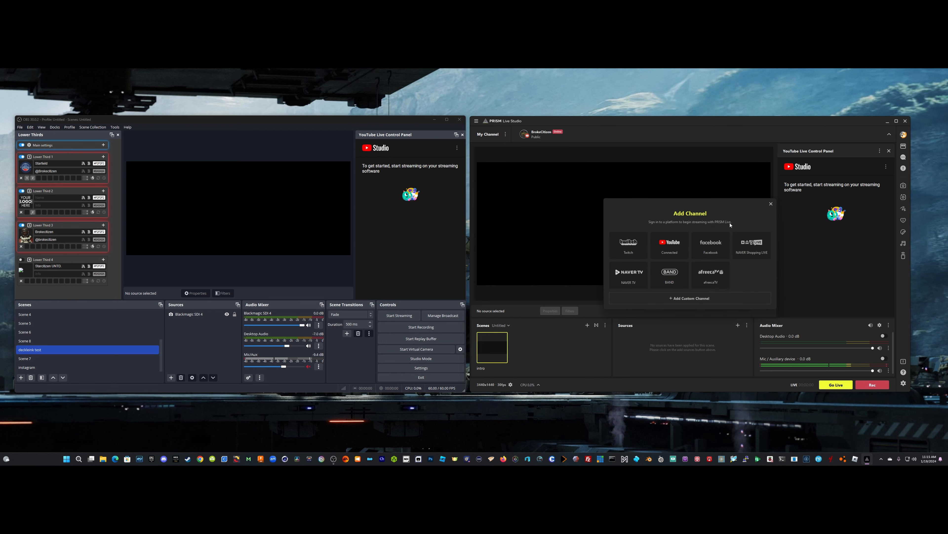
{"action": "mouse_move", "coordinate": [684, 240]}
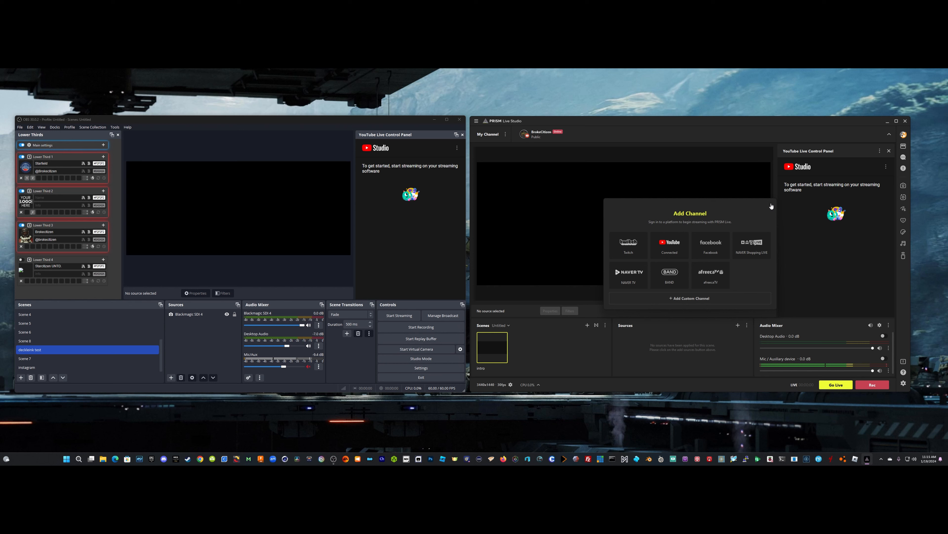
{"action": "left_click", "coordinate": [772, 206]}
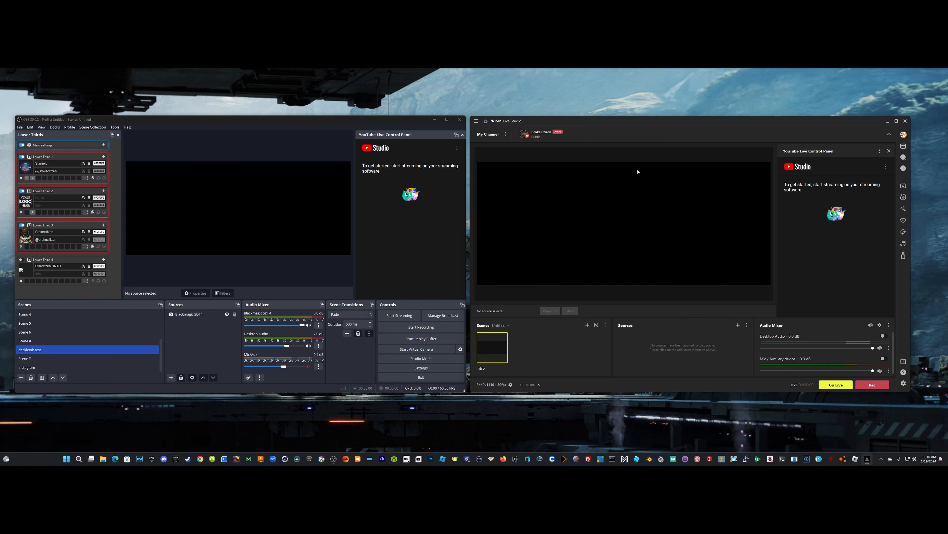
{"action": "mouse_move", "coordinate": [498, 325]}
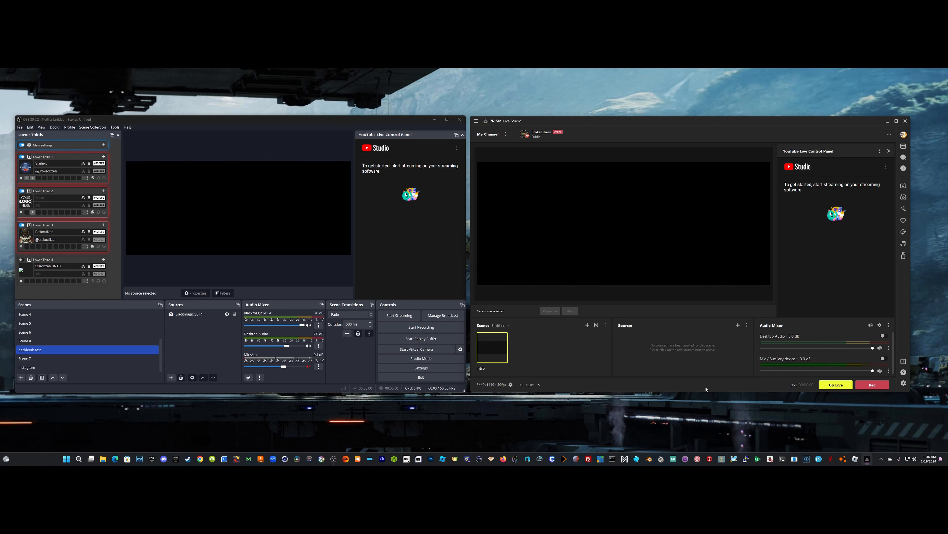
{"action": "mouse_move", "coordinate": [558, 332]}
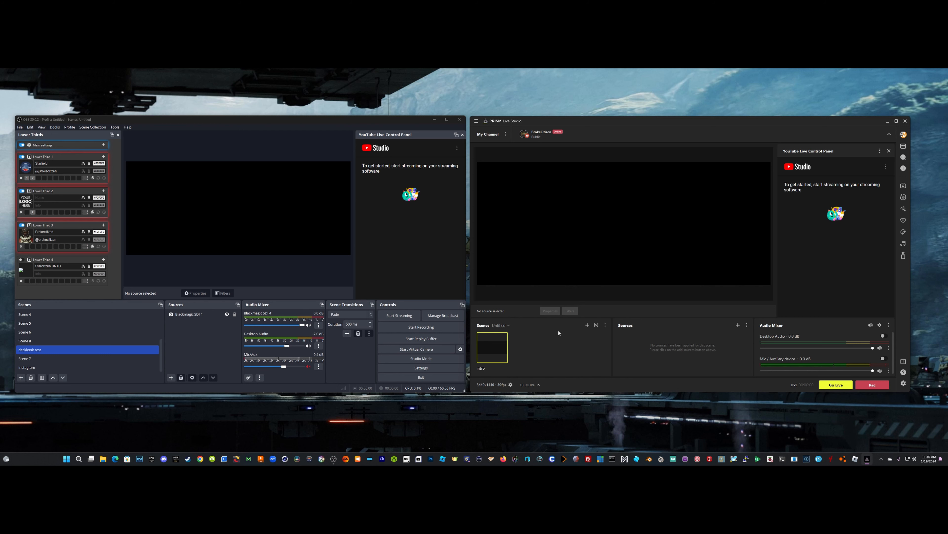
{"action": "mouse_move", "coordinate": [688, 327]}
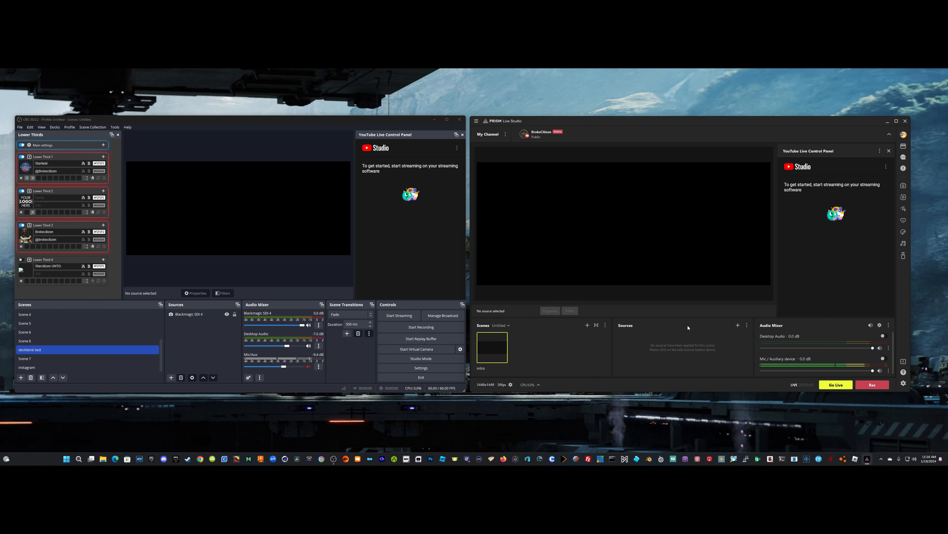
- Add a new Text Template source to the intro scene
{"action": "left_click", "coordinate": [738, 325]}
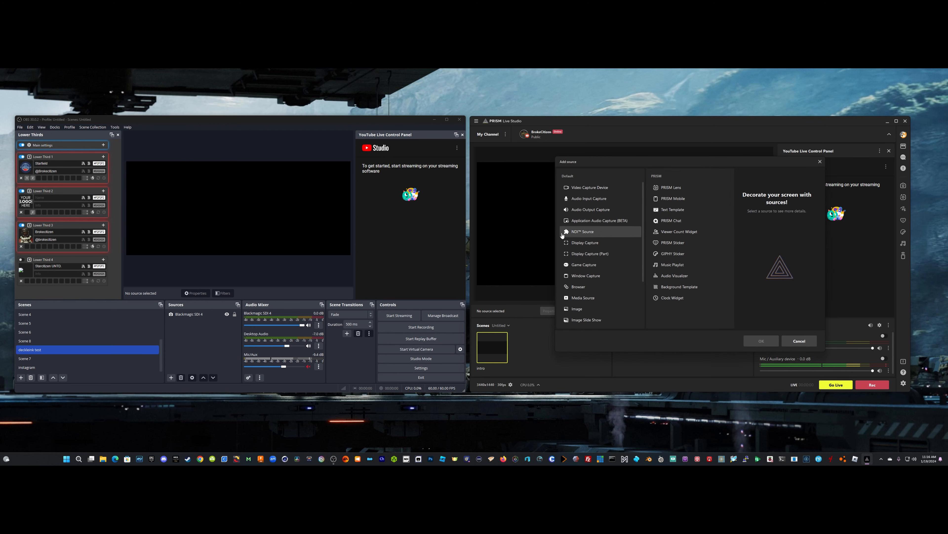
{"action": "mouse_move", "coordinate": [680, 187]}
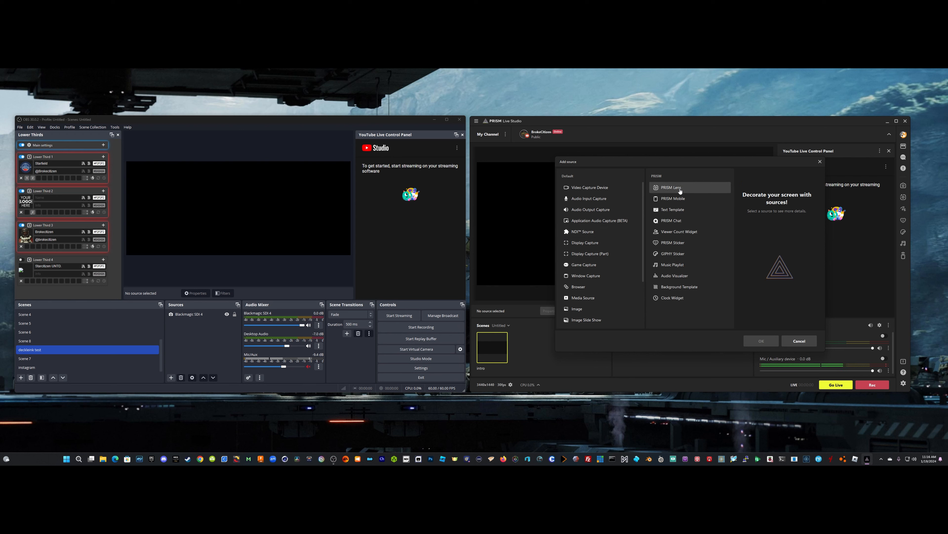
{"action": "left_click", "coordinate": [675, 209]}
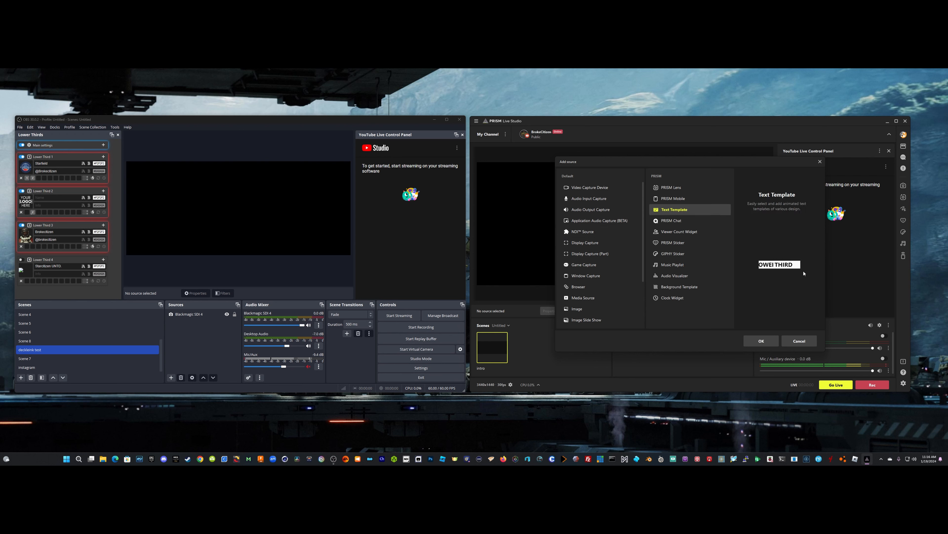
{"action": "left_click", "coordinate": [761, 340]}
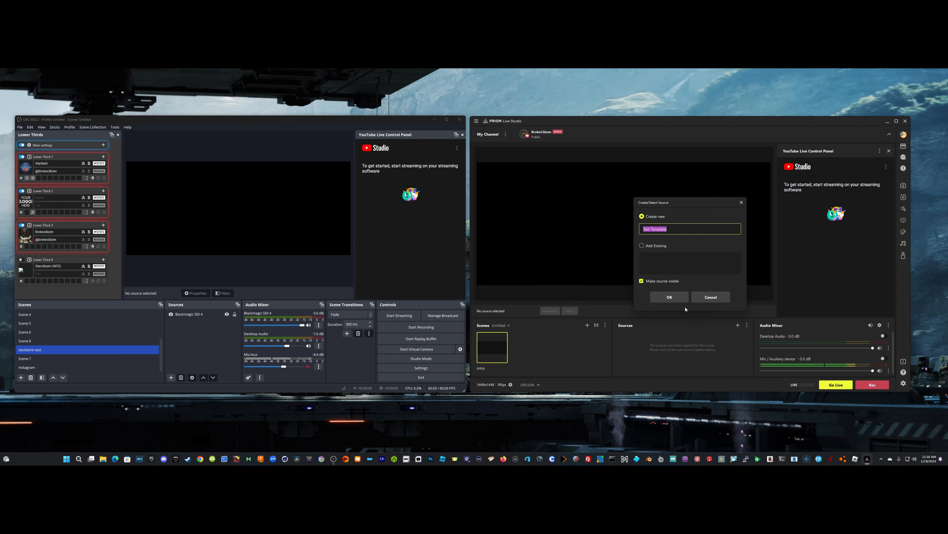
{"action": "left_click", "coordinate": [669, 297]}
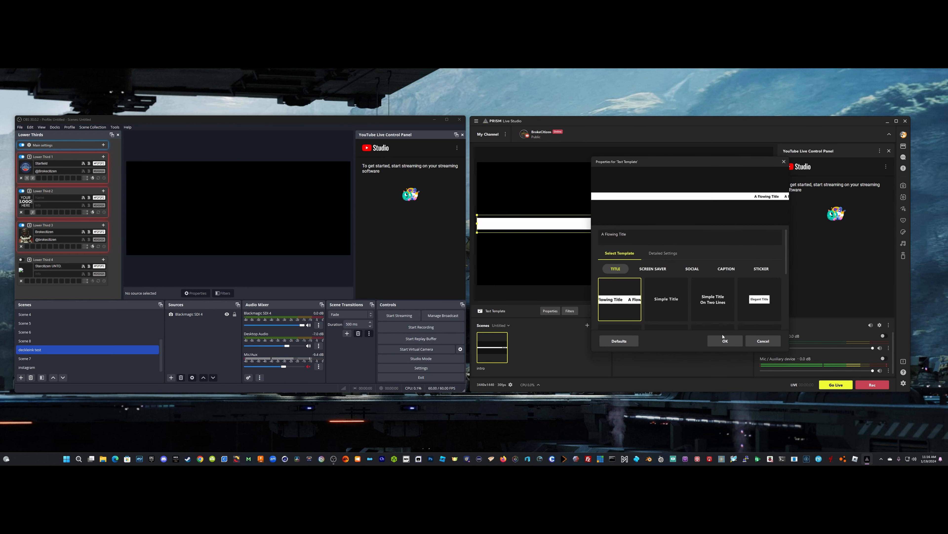
- Apply the green Starting Stream design from the Screen Saver templates to the source
{"action": "left_click", "coordinate": [725, 340]}
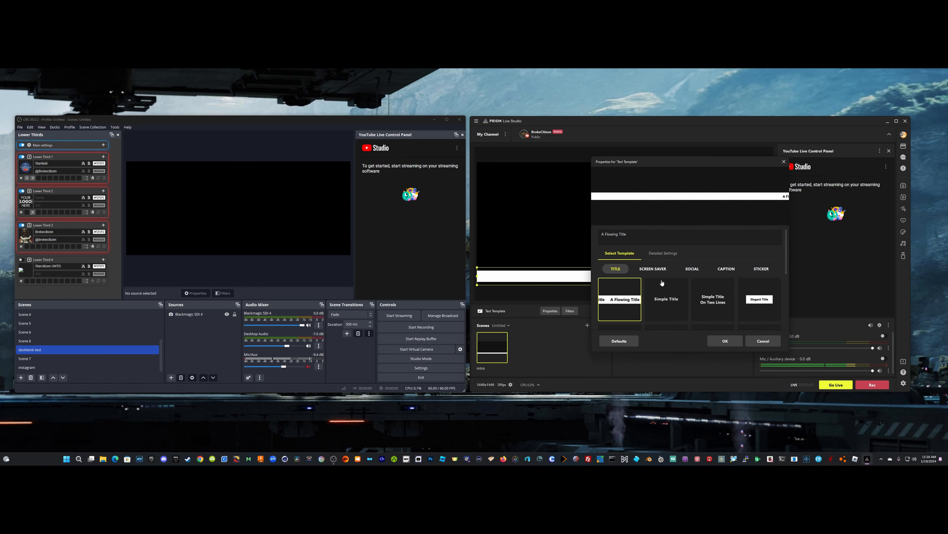
{"action": "left_click", "coordinate": [652, 269]}
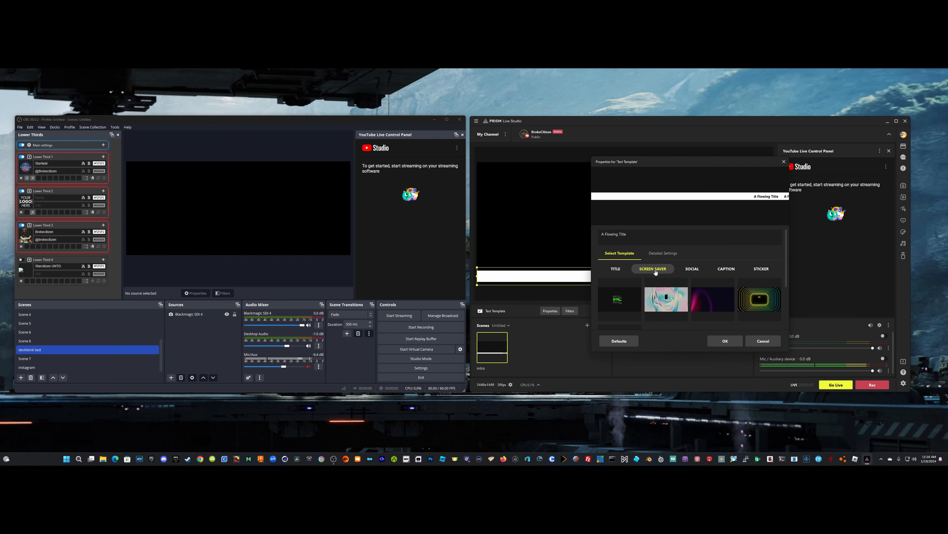
{"action": "left_click", "coordinate": [619, 298]}
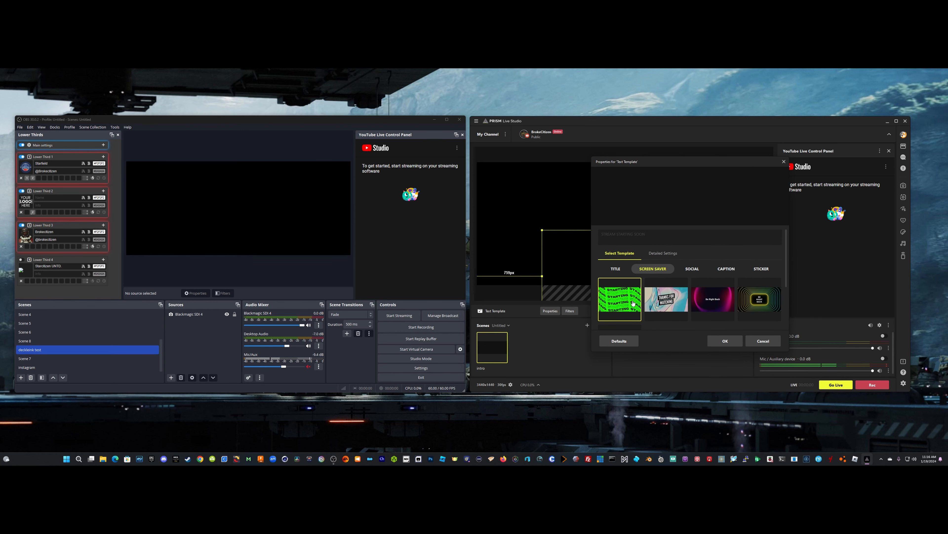
{"action": "left_click", "coordinate": [725, 340]}
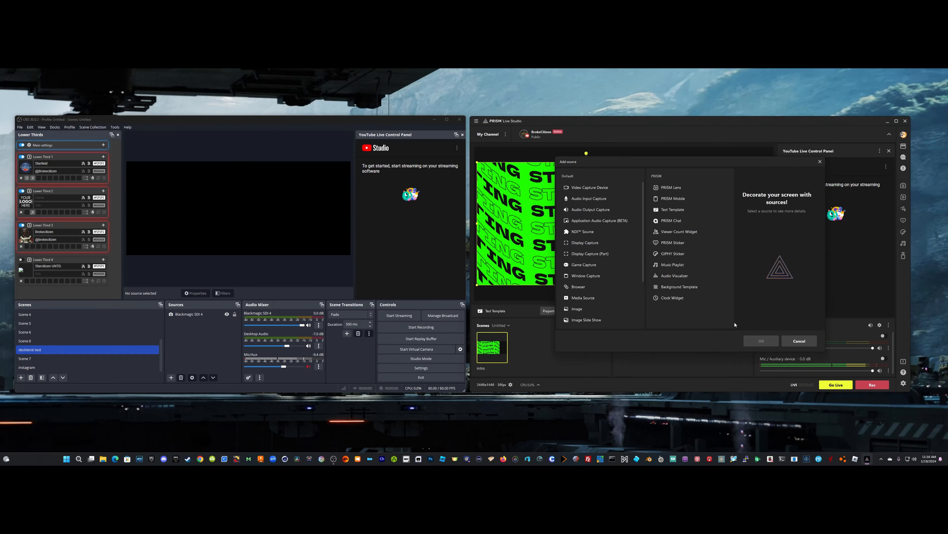
- Add a PRISM Chat source to the intro scene with the default Style 1
{"action": "left_click", "coordinate": [672, 220]}
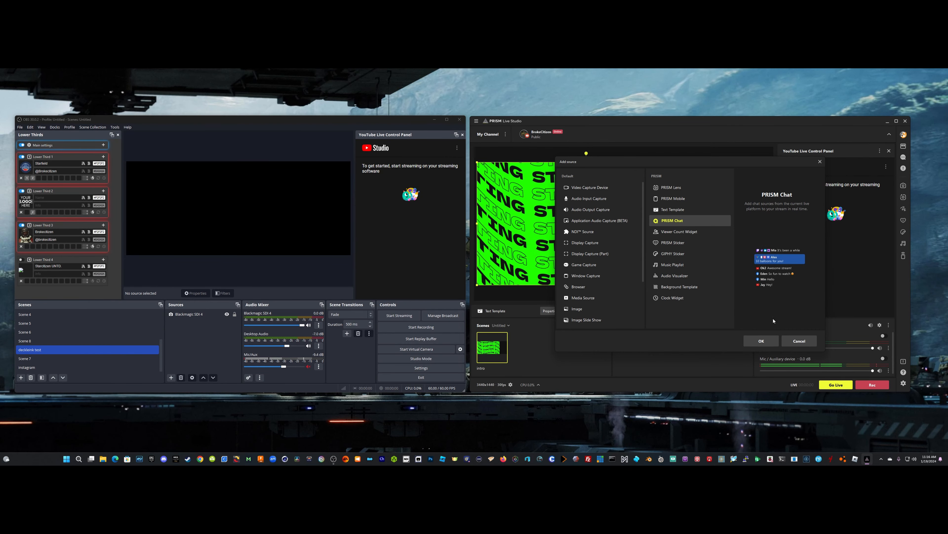
{"action": "left_click", "coordinate": [760, 340]}
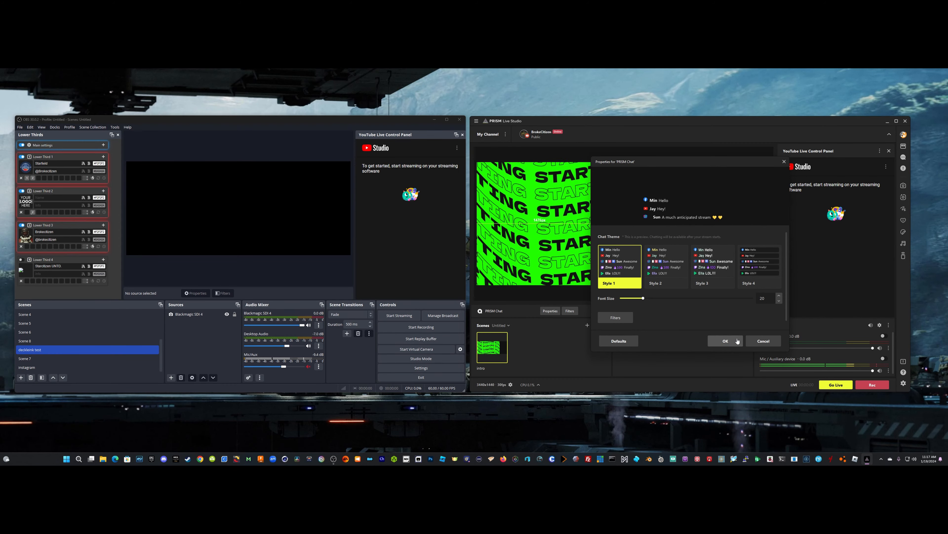
{"action": "left_click", "coordinate": [725, 341]}
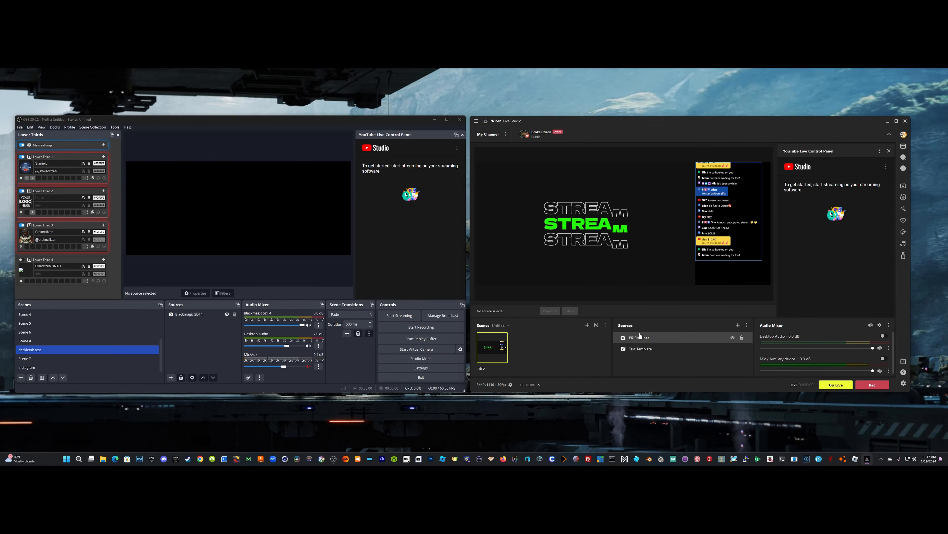
- Add a Viewer Count Widget source using its first template
{"action": "left_click", "coordinate": [737, 325]}
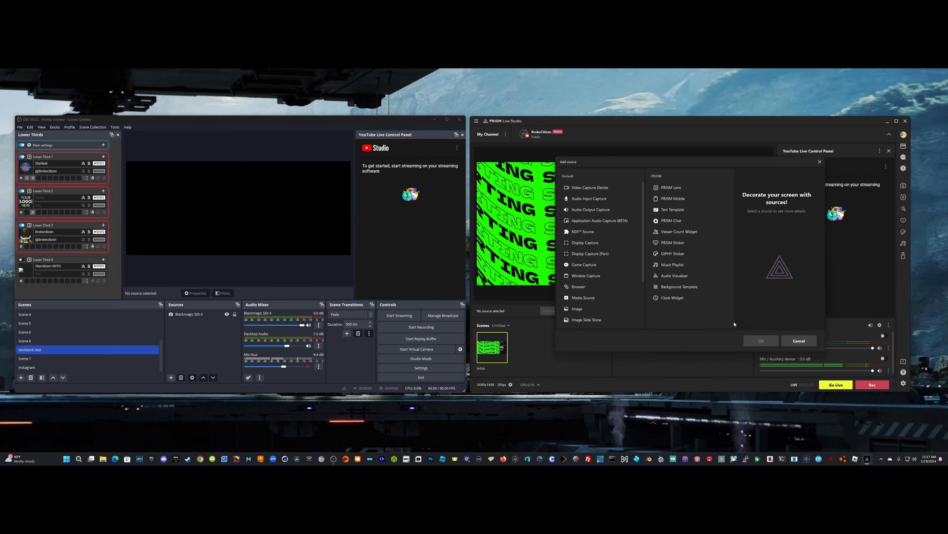
{"action": "mouse_move", "coordinate": [677, 231]}
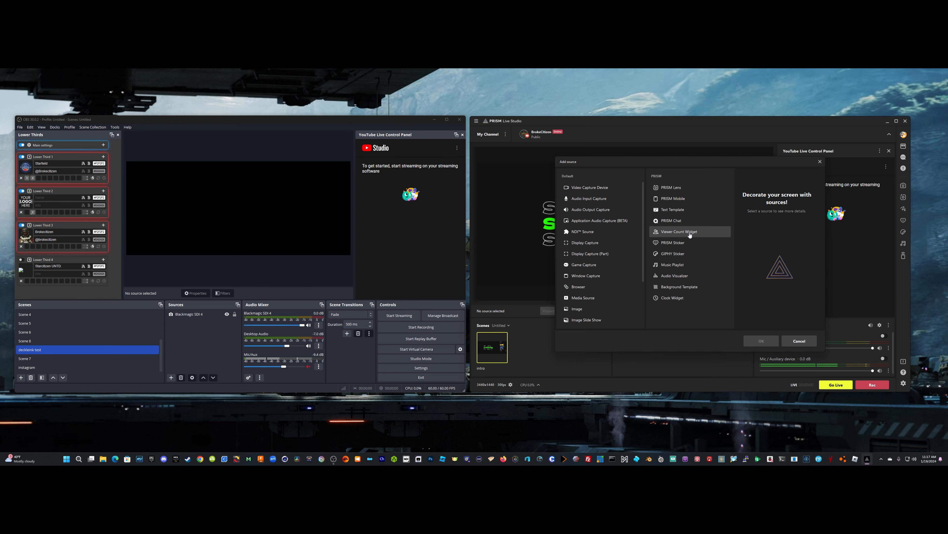
{"action": "left_click", "coordinate": [678, 231]}
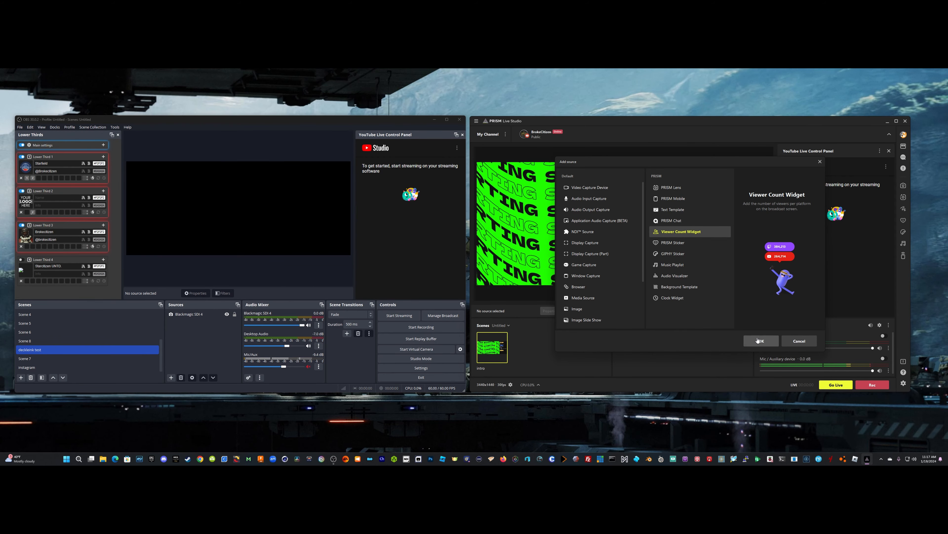
{"action": "left_click", "coordinate": [760, 340]}
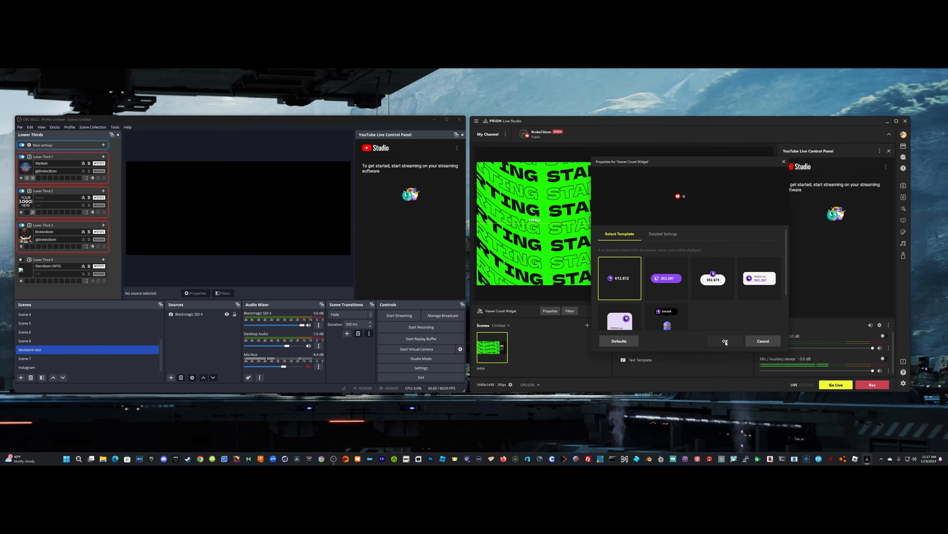
{"action": "left_click", "coordinate": [725, 340]}
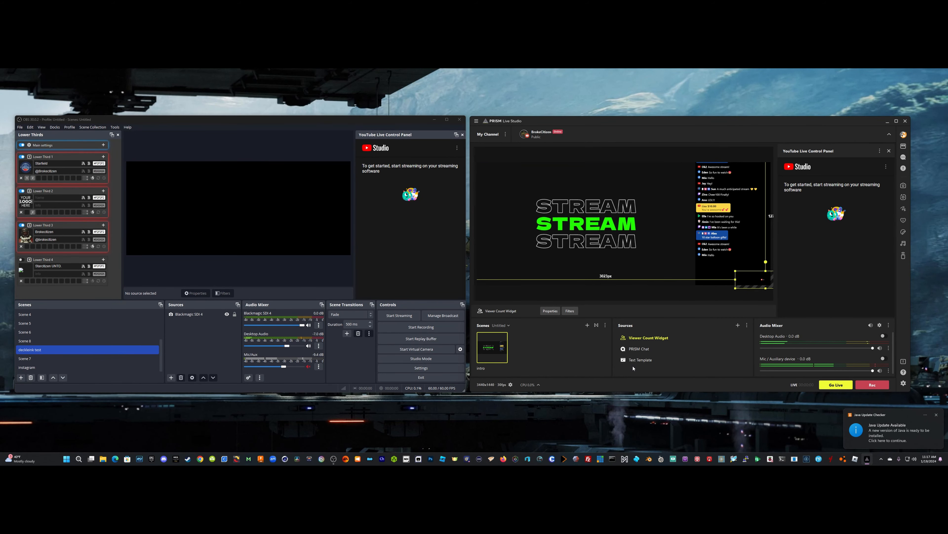
- Add an Audio Visualizer source, initially keeping Desktop Audio as its input
{"action": "left_click", "coordinate": [738, 325]}
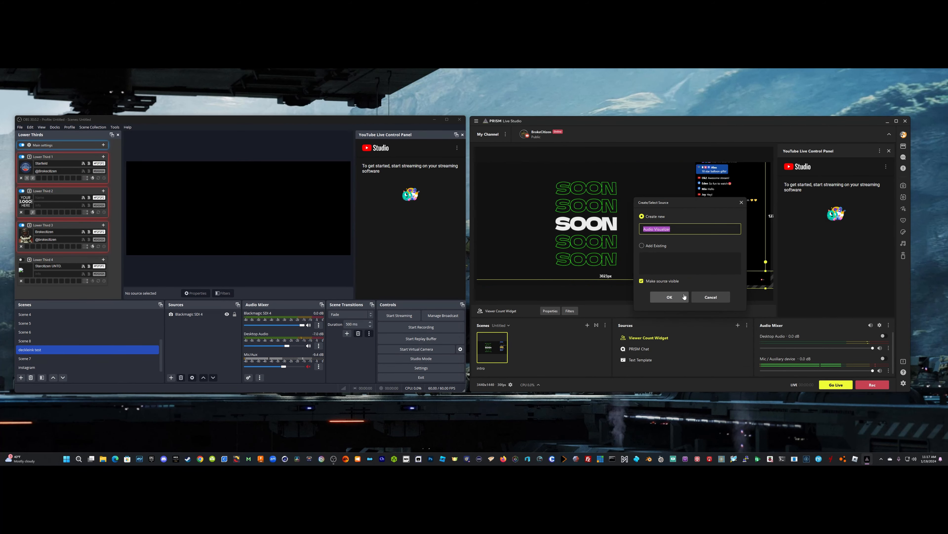
{"action": "left_click", "coordinate": [668, 297]}
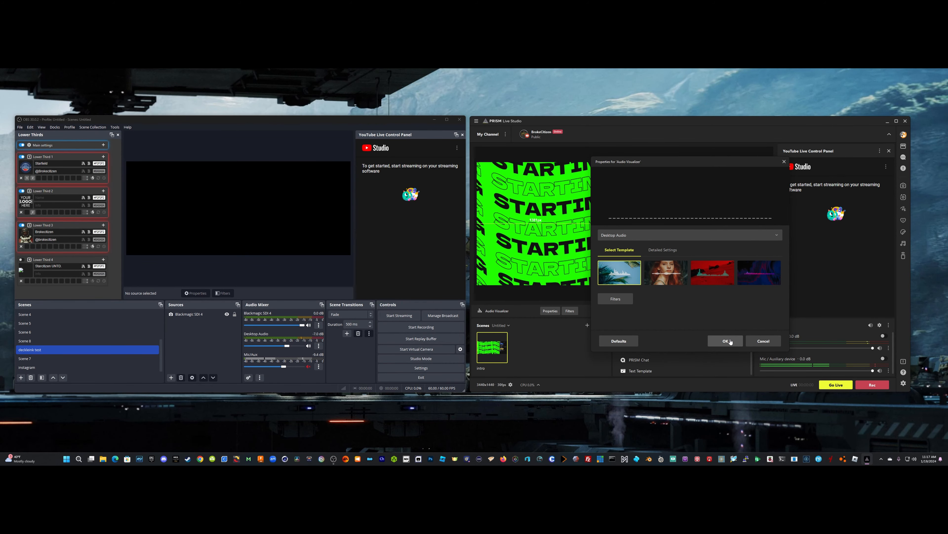
{"action": "left_click", "coordinate": [726, 341]}
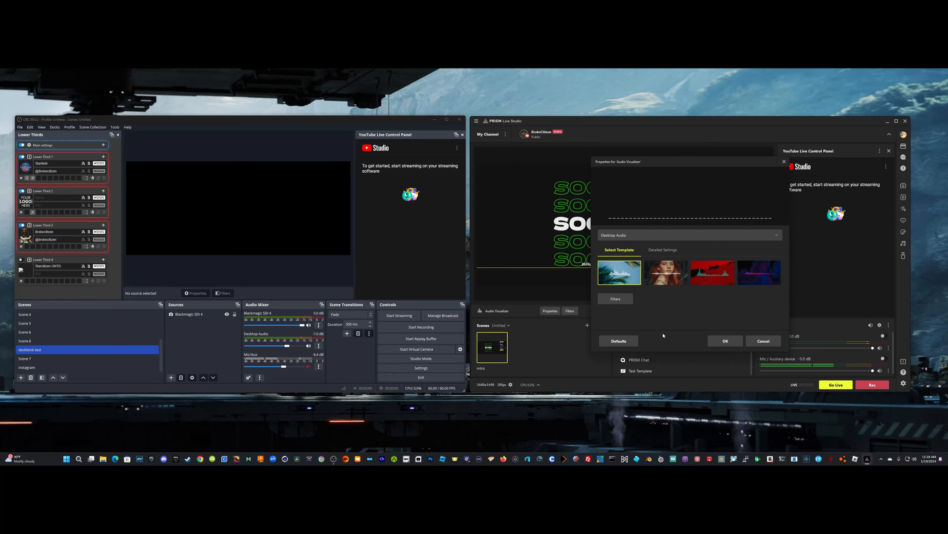
{"action": "left_click", "coordinate": [688, 234]}
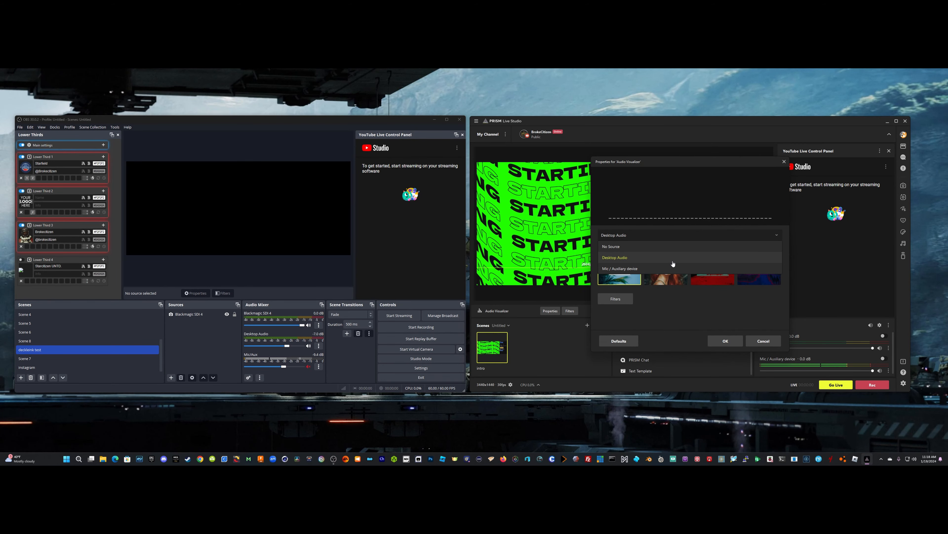
{"action": "left_click", "coordinate": [615, 257]}
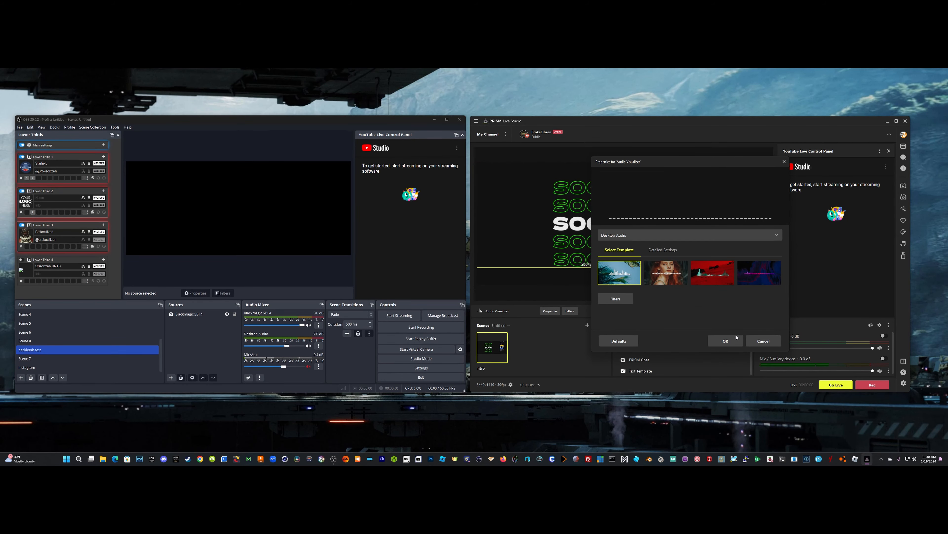
{"action": "left_click", "coordinate": [726, 341]}
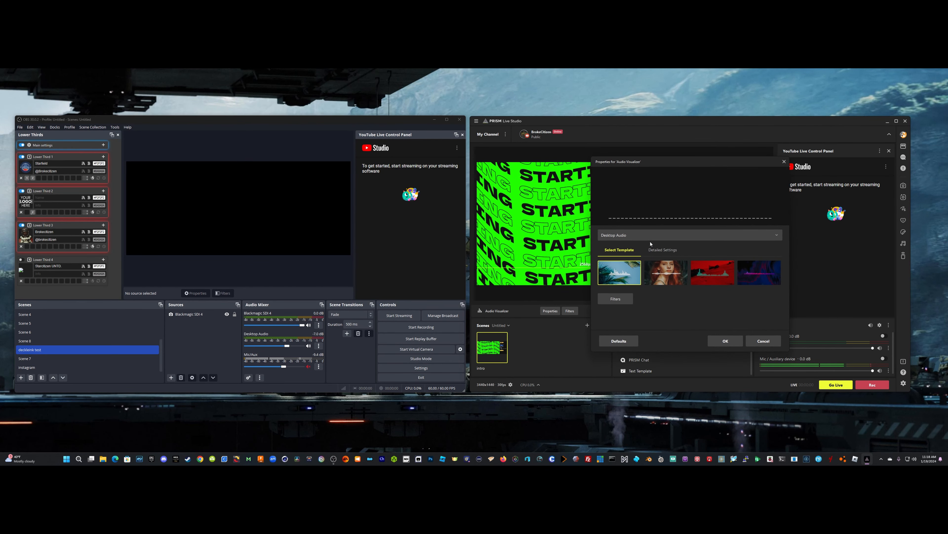
- Switch the visualizer to the Mic/Auxiliary device and apply the purple bar template
{"action": "left_click", "coordinate": [662, 249]}
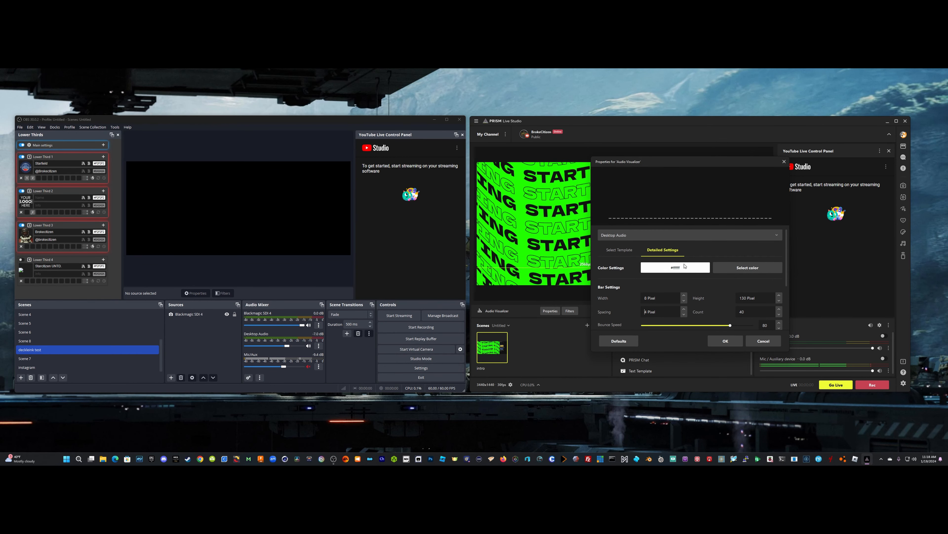
{"action": "left_click", "coordinate": [689, 235]}
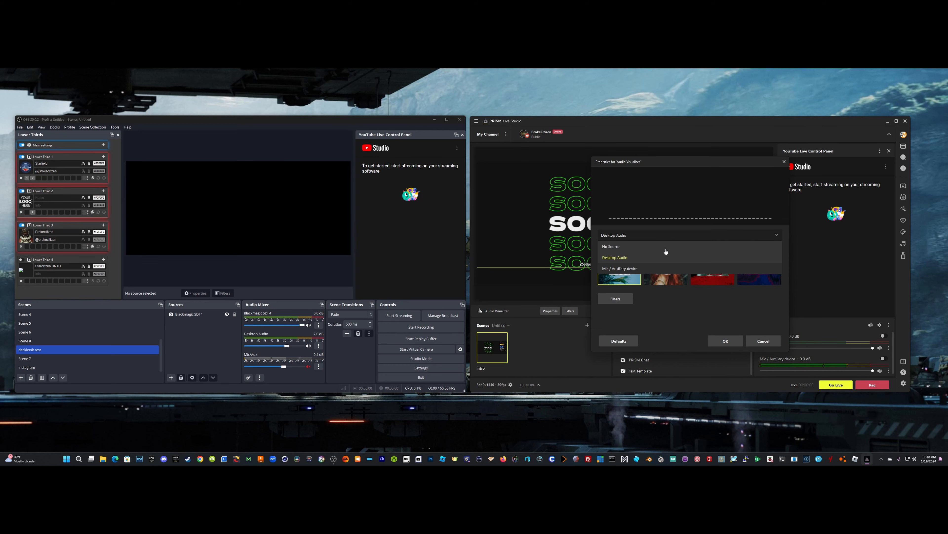
{"action": "left_click", "coordinate": [621, 268]}
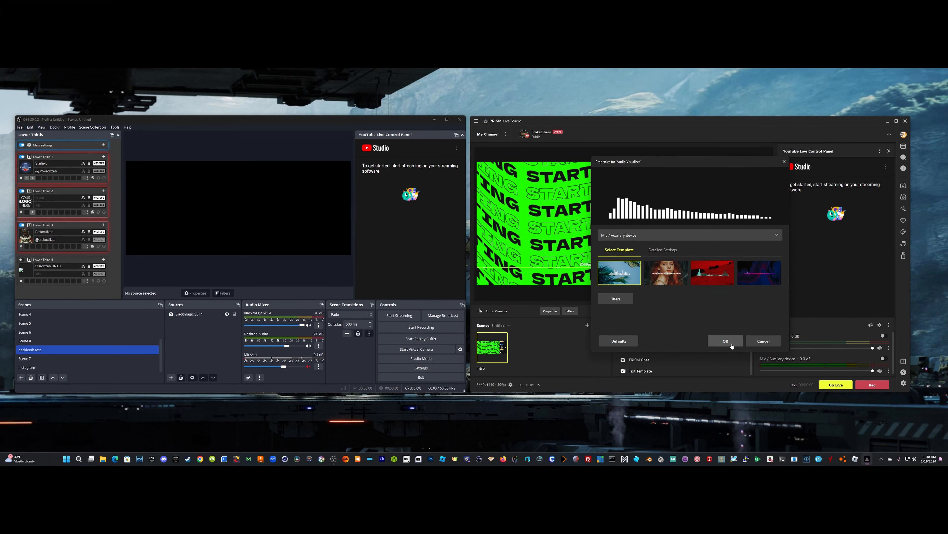
{"action": "left_click", "coordinate": [712, 272]}
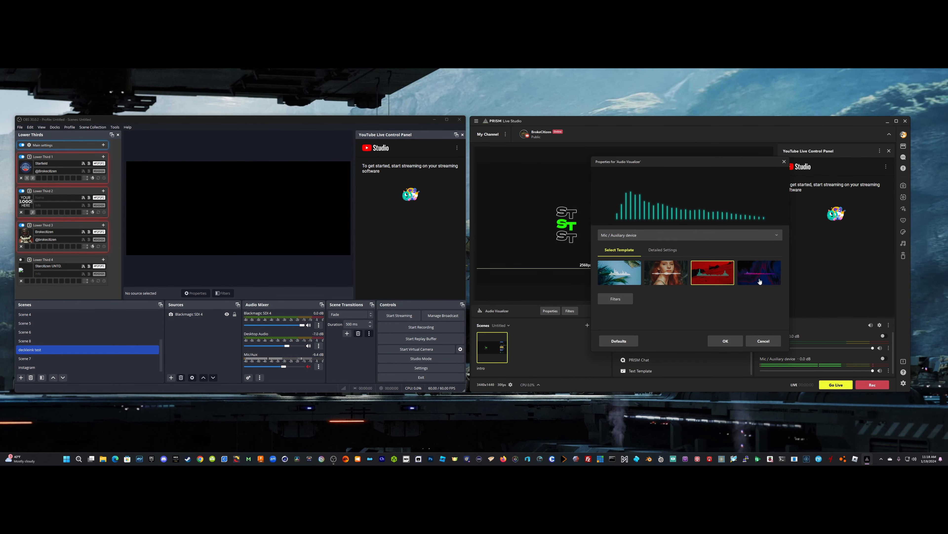
{"action": "left_click", "coordinate": [760, 273]}
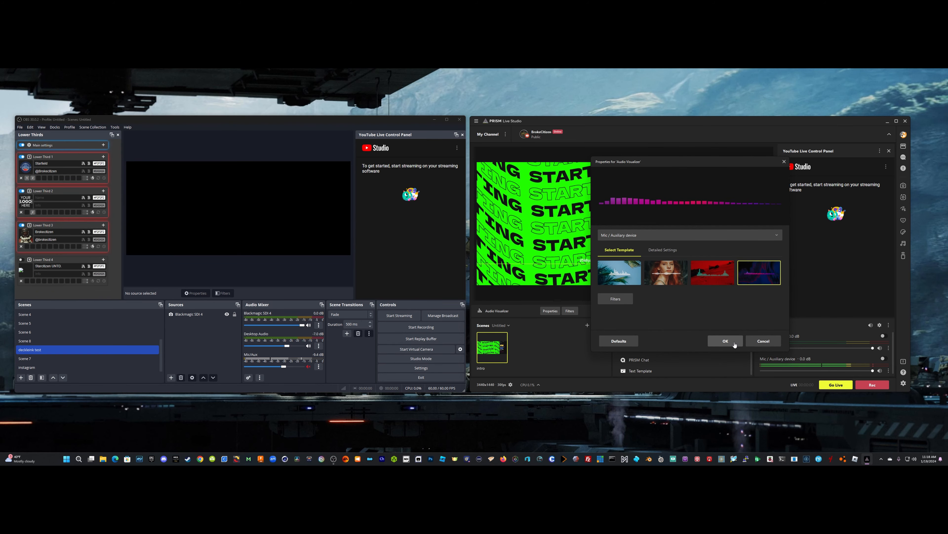
{"action": "left_click", "coordinate": [725, 340]}
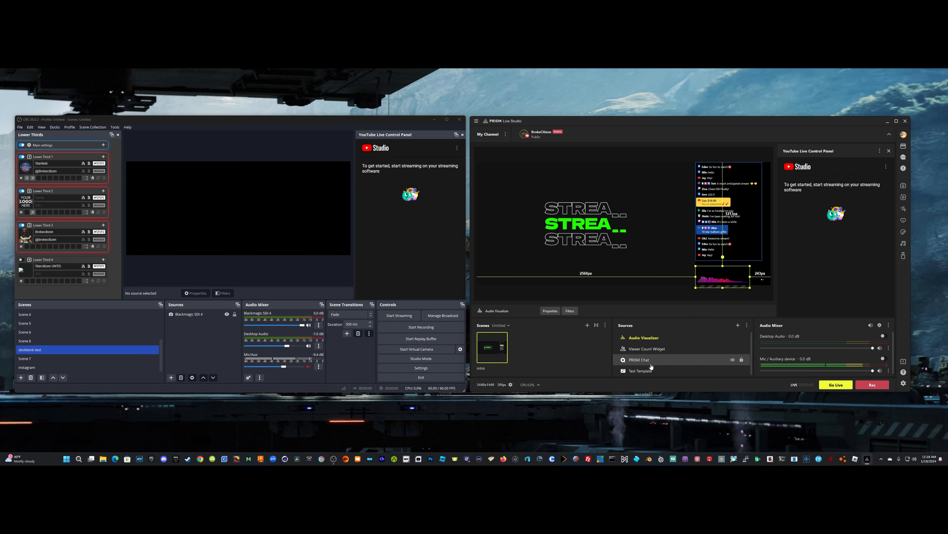
- Add Text Template 2 using the 'A Flowing Title' banner design
{"action": "left_click", "coordinate": [738, 325]}
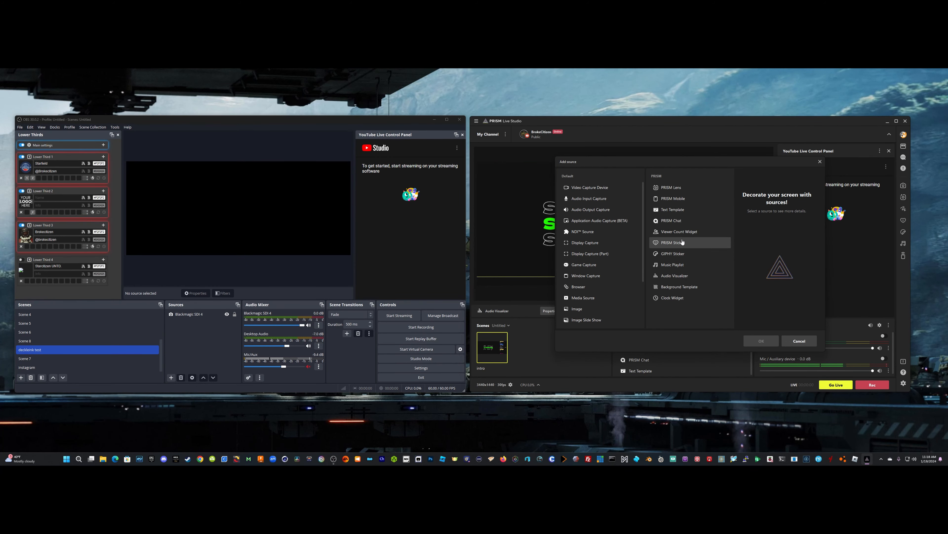
{"action": "left_click", "coordinate": [674, 209]}
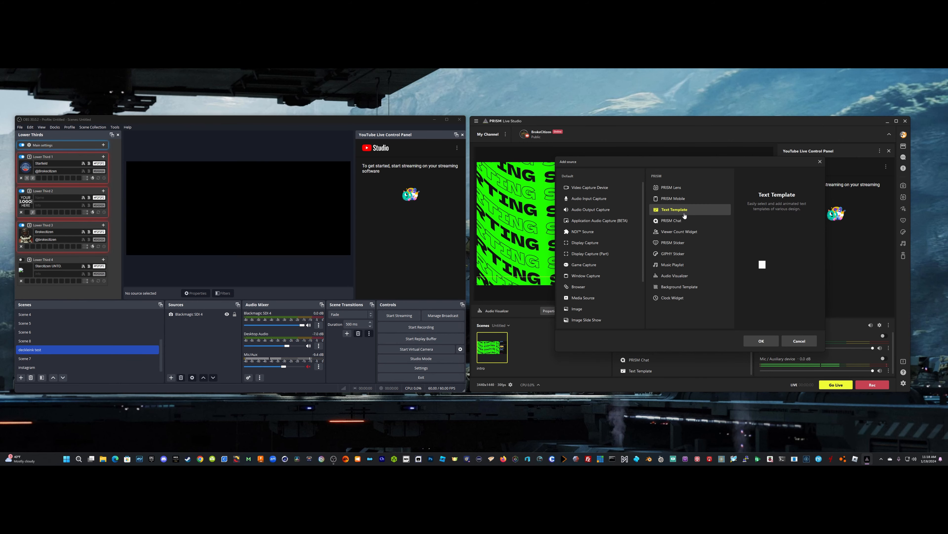
{"action": "left_click", "coordinate": [761, 339]}
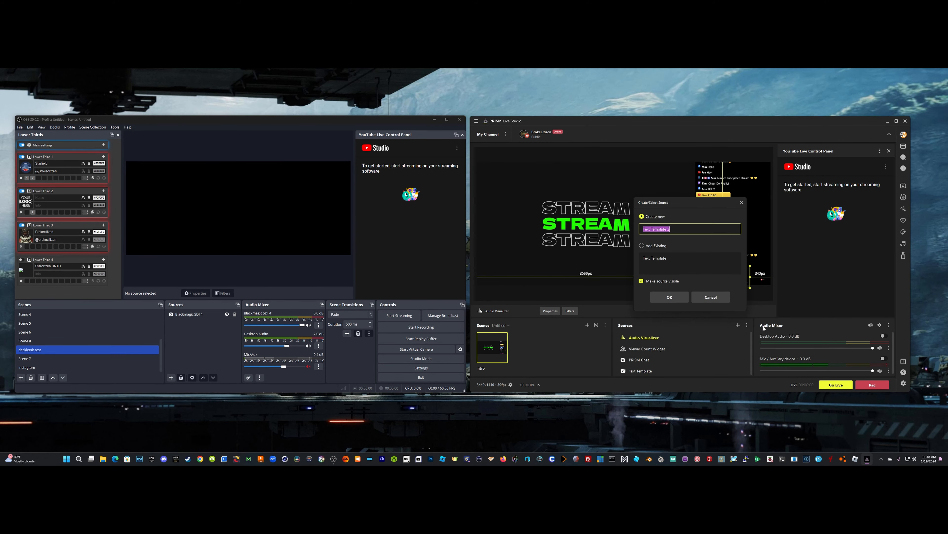
{"action": "left_click", "coordinate": [669, 296]}
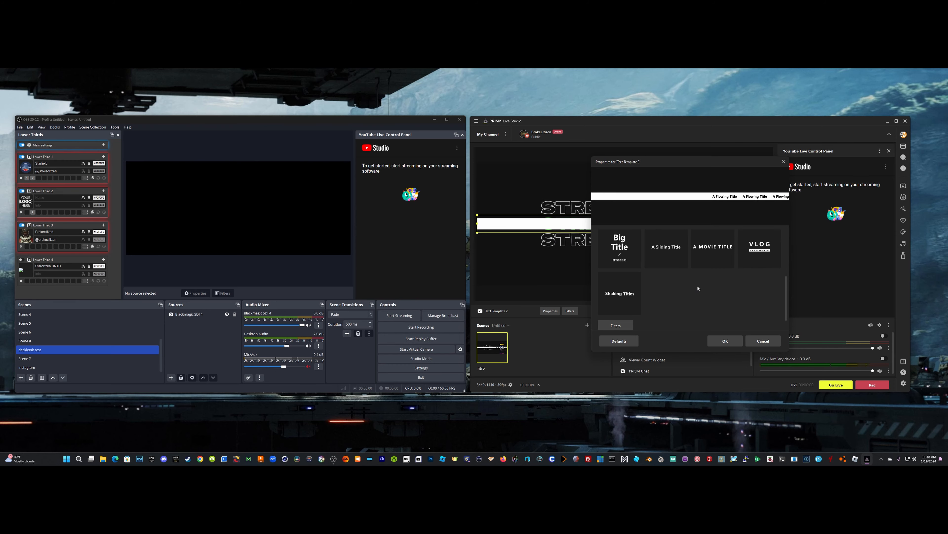
{"action": "left_click", "coordinate": [760, 246]}
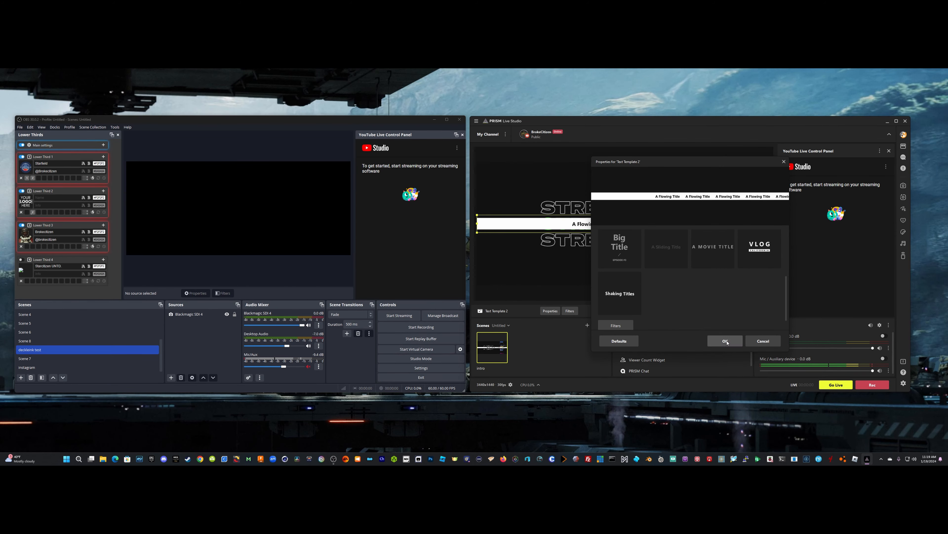
{"action": "left_click", "coordinate": [725, 340]}
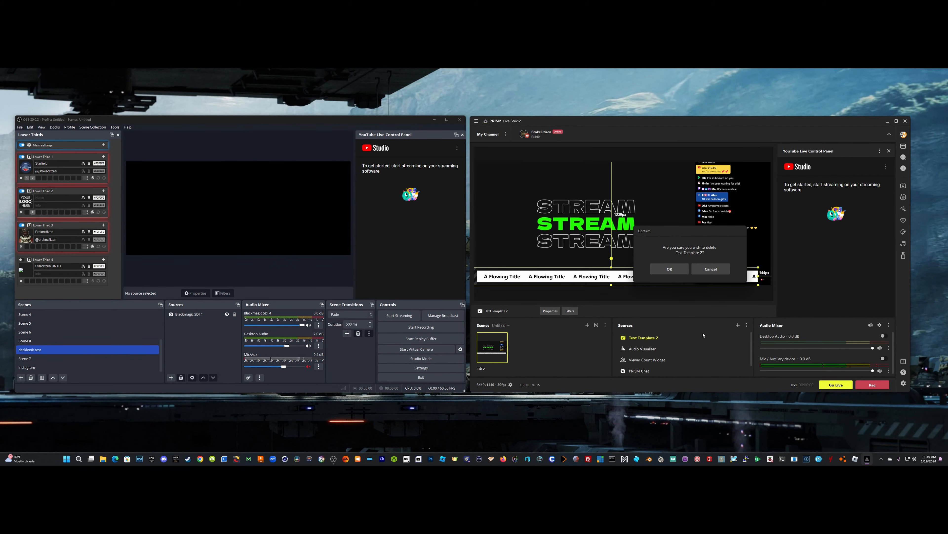
- Confirm deleting Text Template 2, then dismiss the main menu without choosing
{"action": "left_click", "coordinate": [669, 269]}
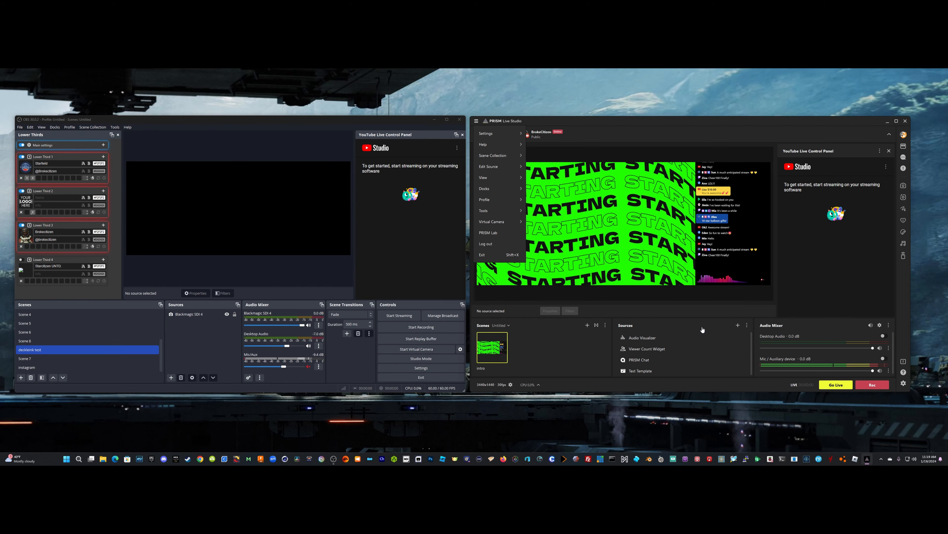
{"action": "left_click", "coordinate": [484, 210]}
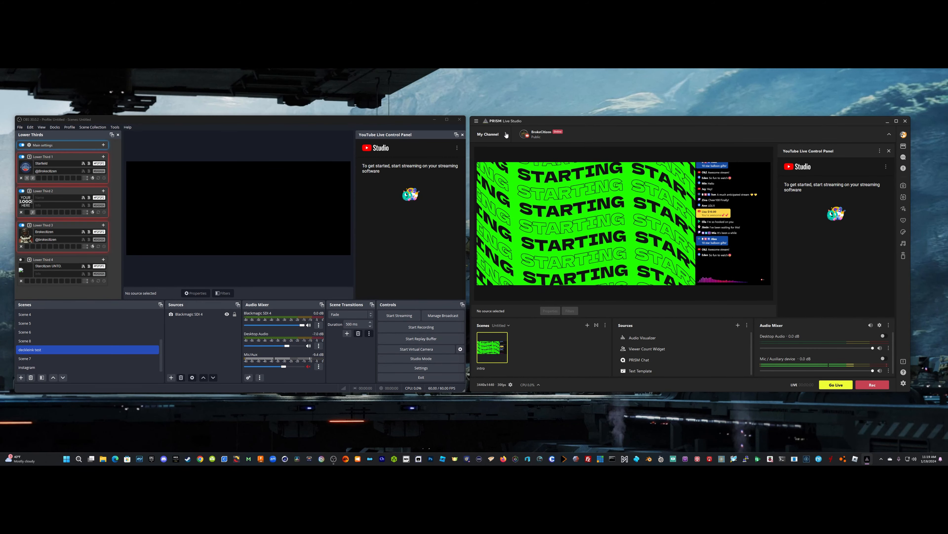
- View the General, Output and Hotkeys sections of the program settings
{"action": "left_click", "coordinate": [478, 120]}
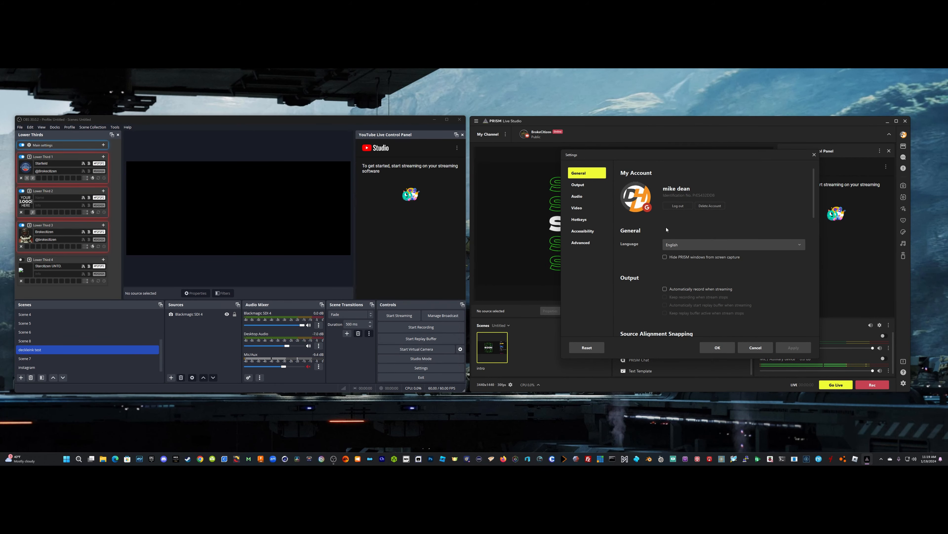
{"action": "left_click", "coordinate": [577, 184]}
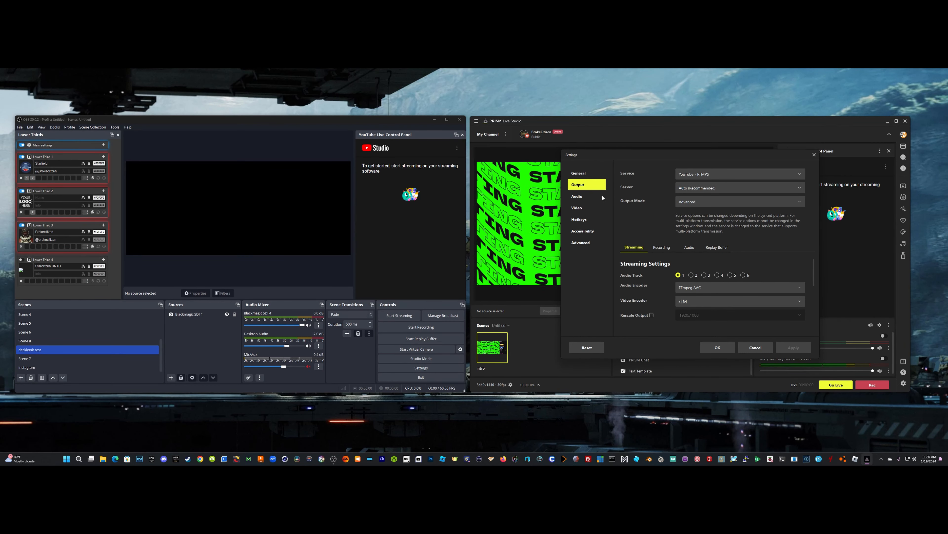
{"action": "left_click", "coordinate": [579, 219]}
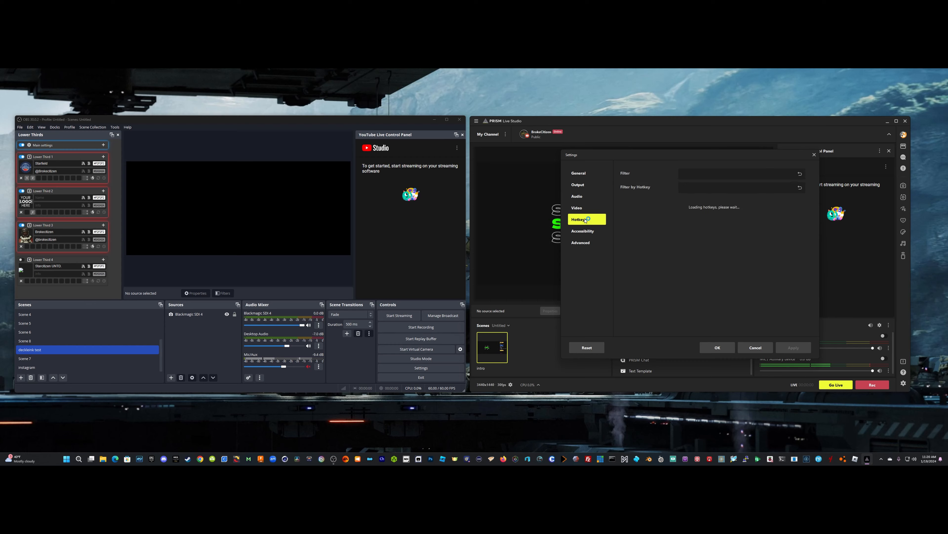